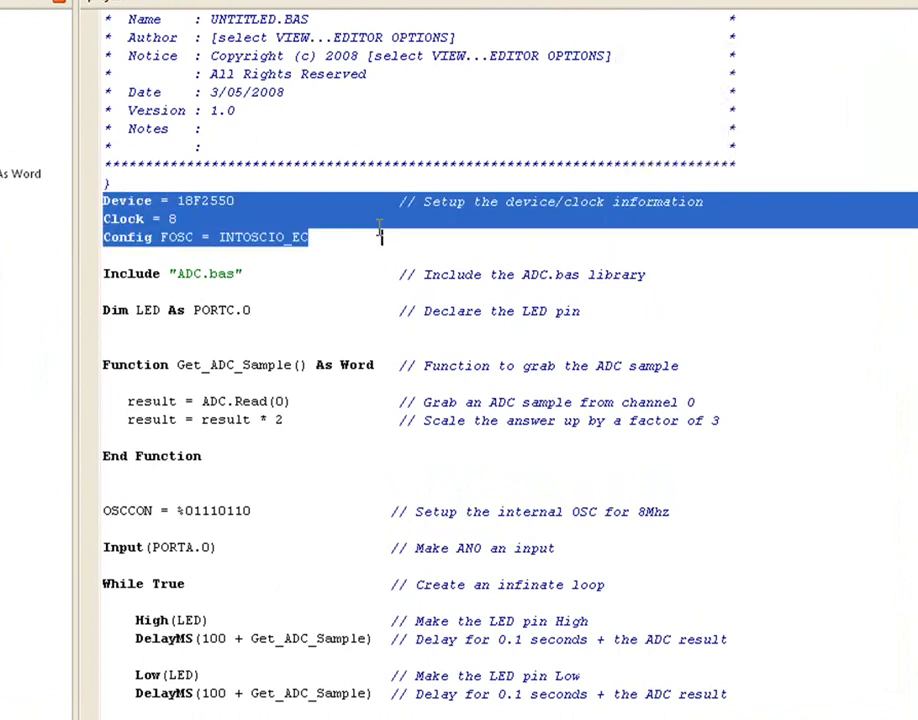
mouse_move(338, 252)
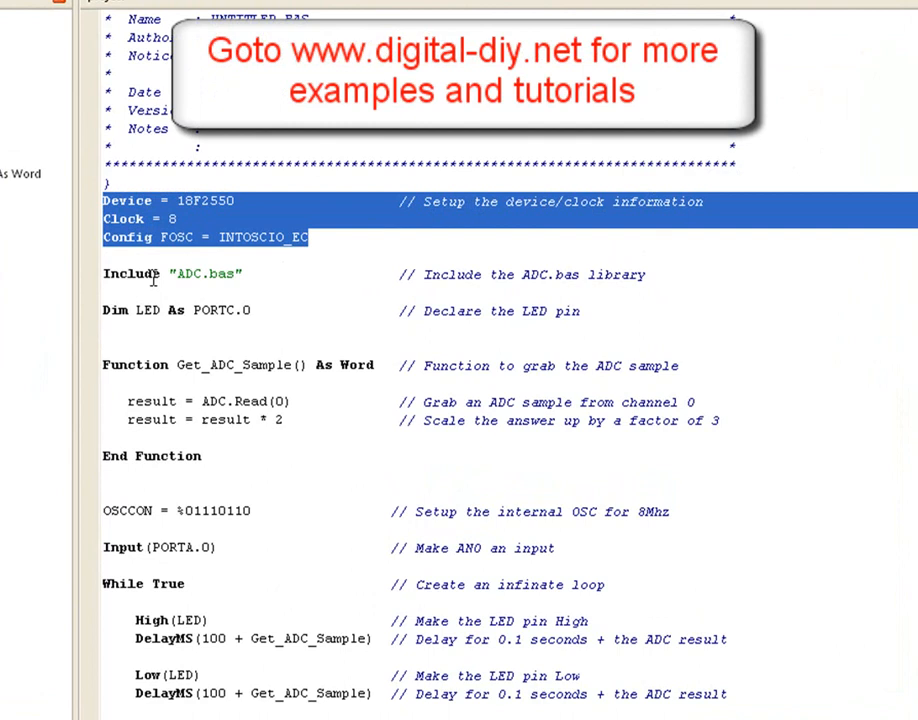
Highlight the LED pin variable name in the source and move down to the main loop.
click(176, 274)
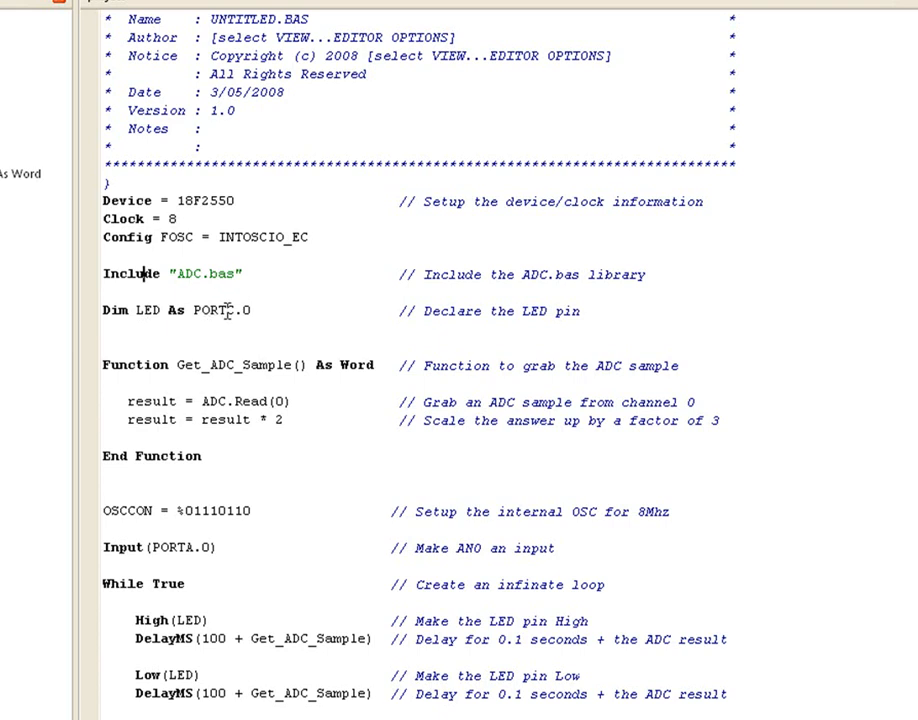
double_click(146, 310)
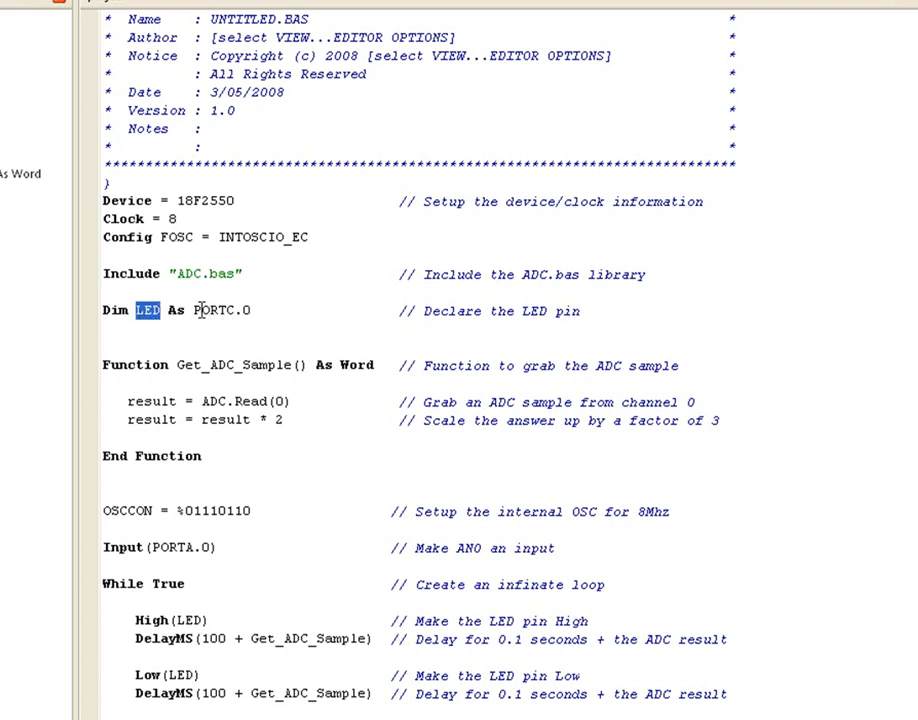
scroll(down, 3)
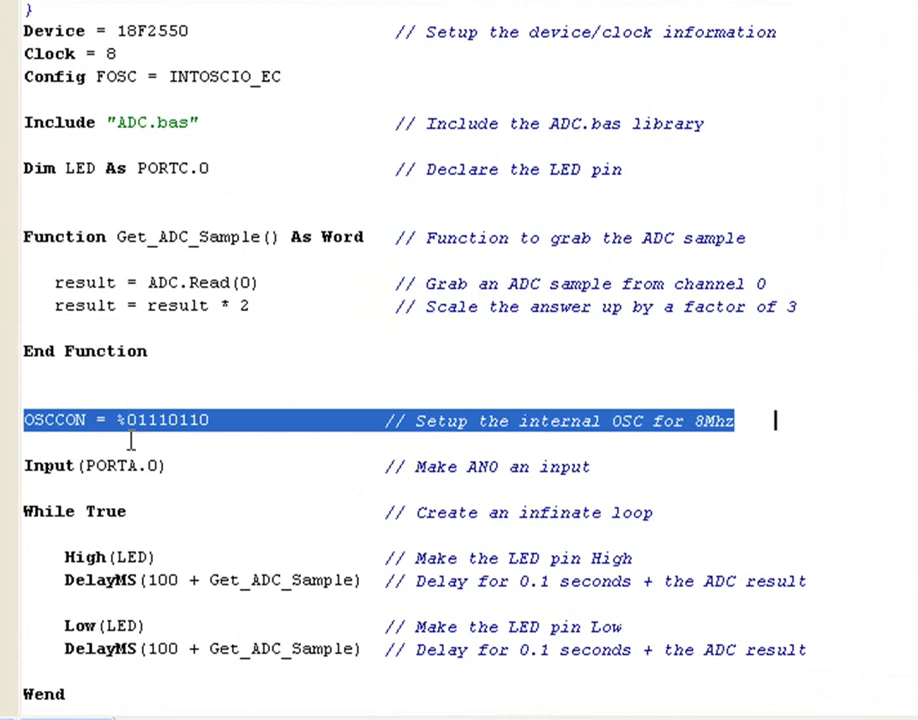
mouse_move(120, 432)
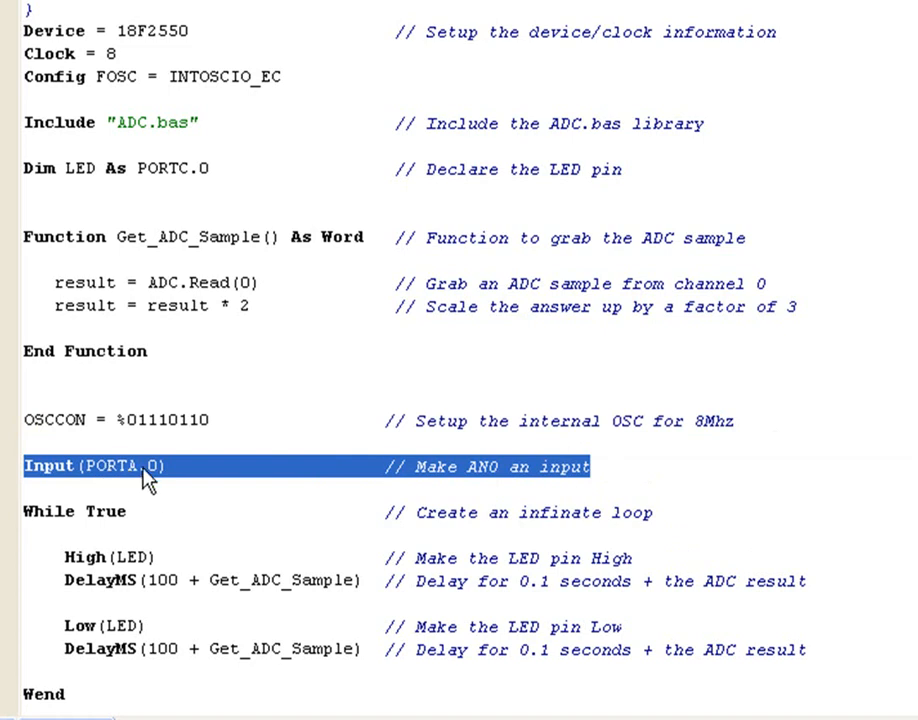
mouse_move(36, 530)
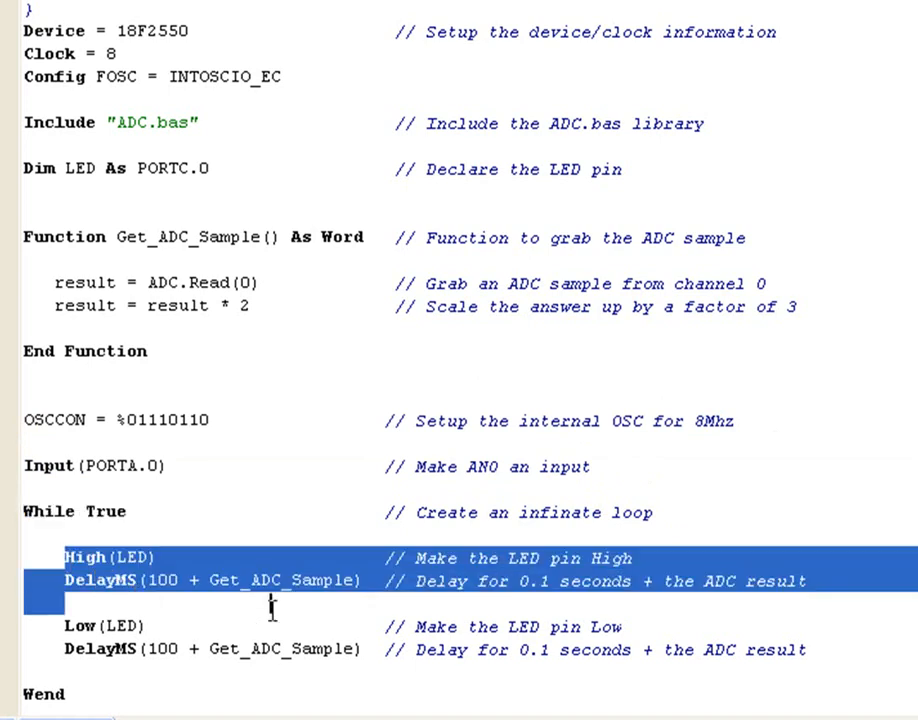
Highlight 'result * 2' and the High command, then bring up the PIC18F2550 schematic in Proteus ISIS.
drag(272, 604, 856, 648)
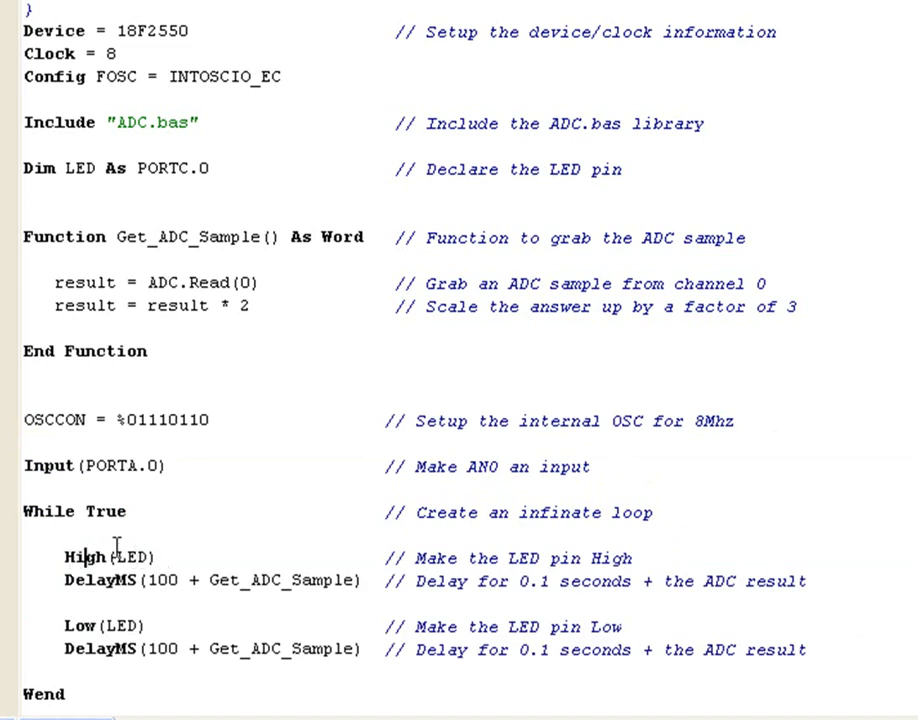
double_click(280, 580)
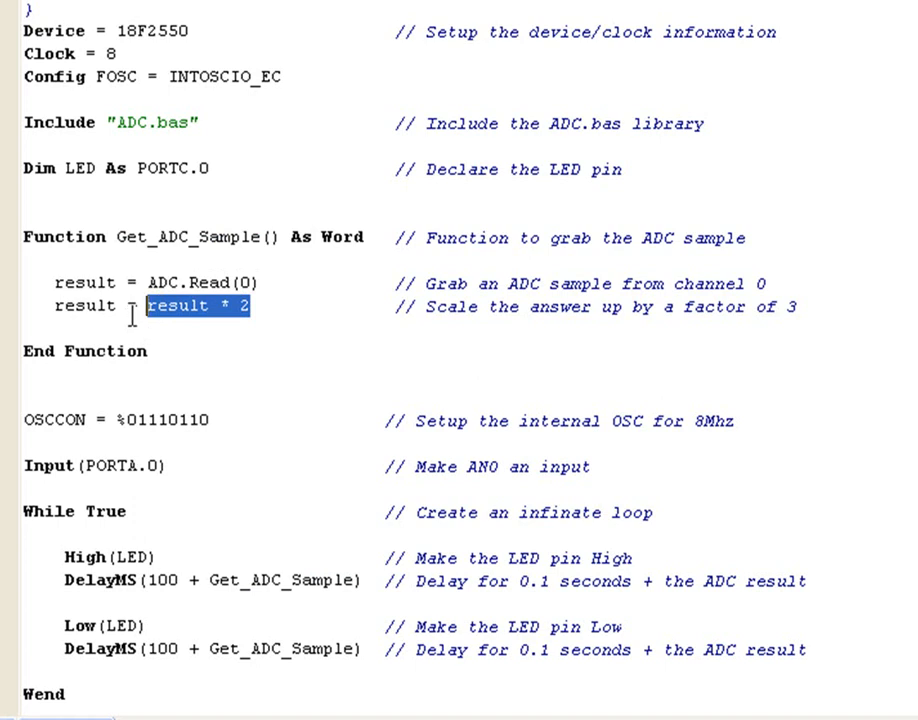
scroll(down, 3)
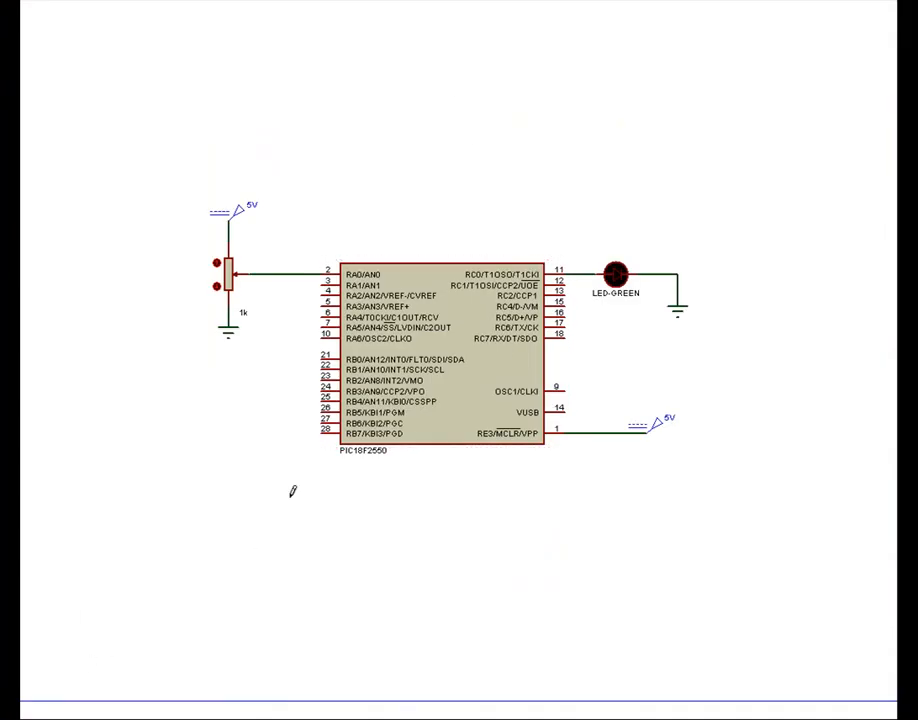
click(416, 424)
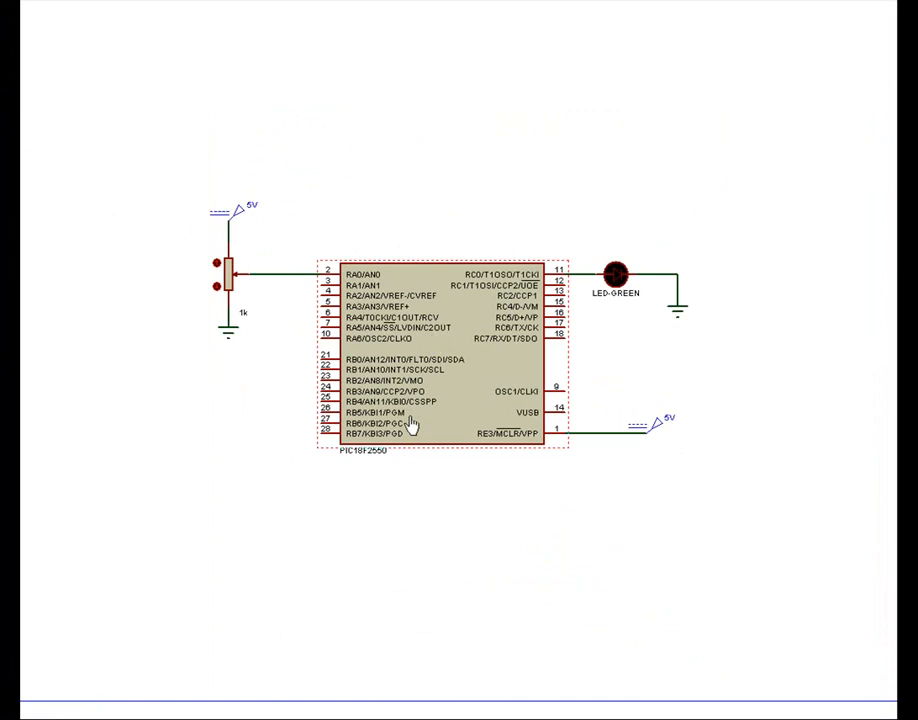